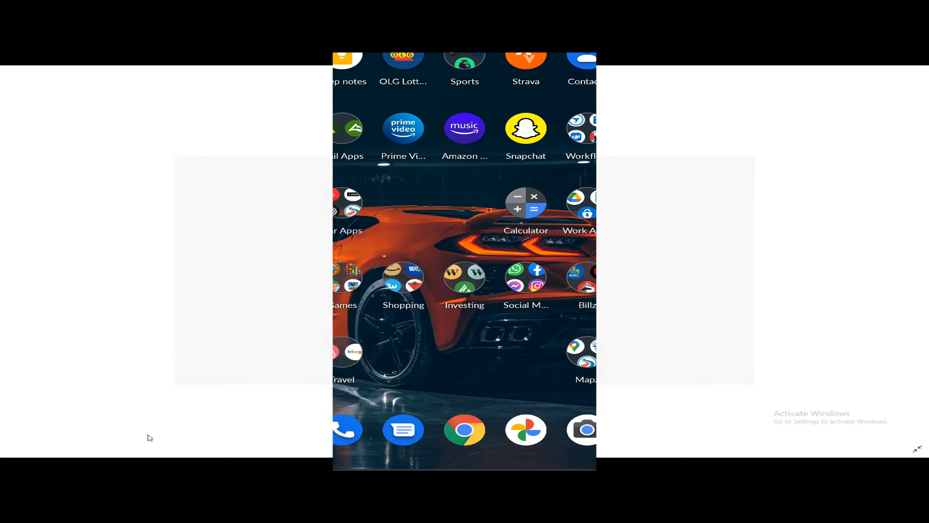
Browse the Play Store from the Shopping folder, then load the saved SwellPro site in Chrome
click(403, 282)
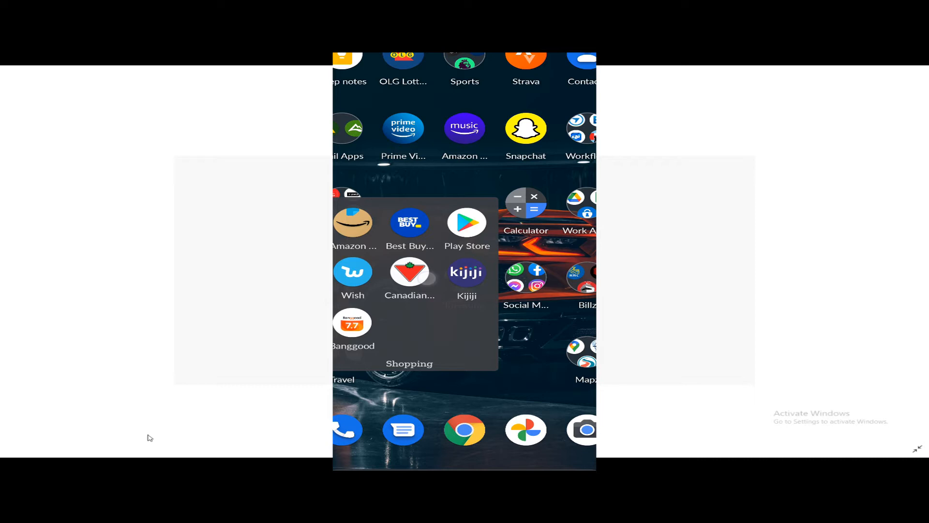
click(467, 222)
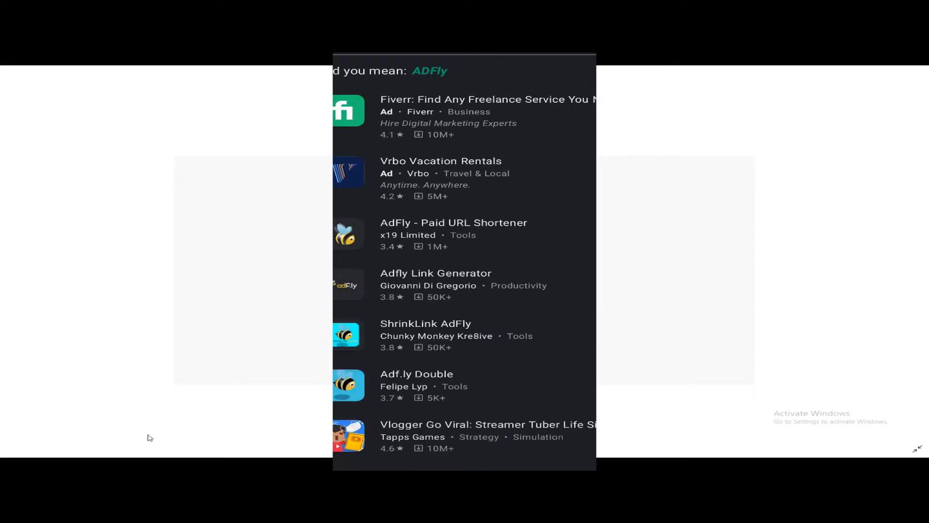
scroll(down, 3)
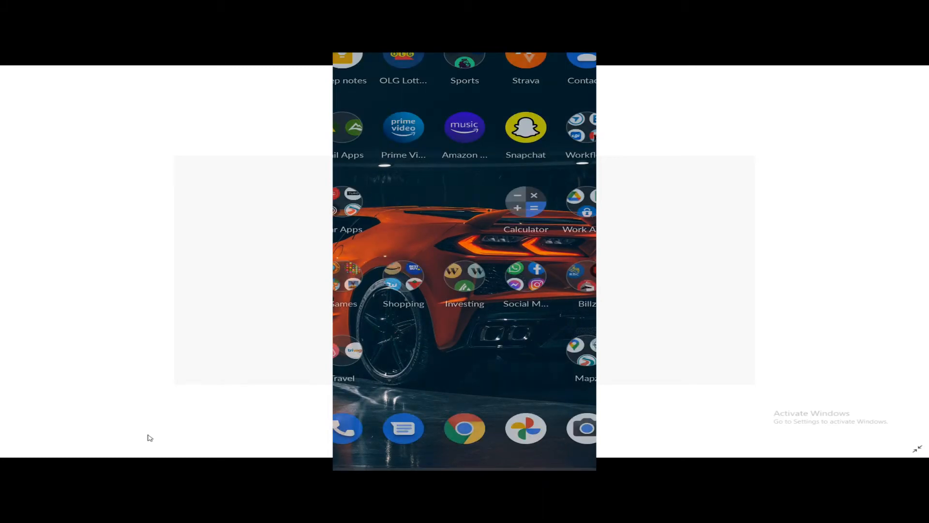
click(464, 427)
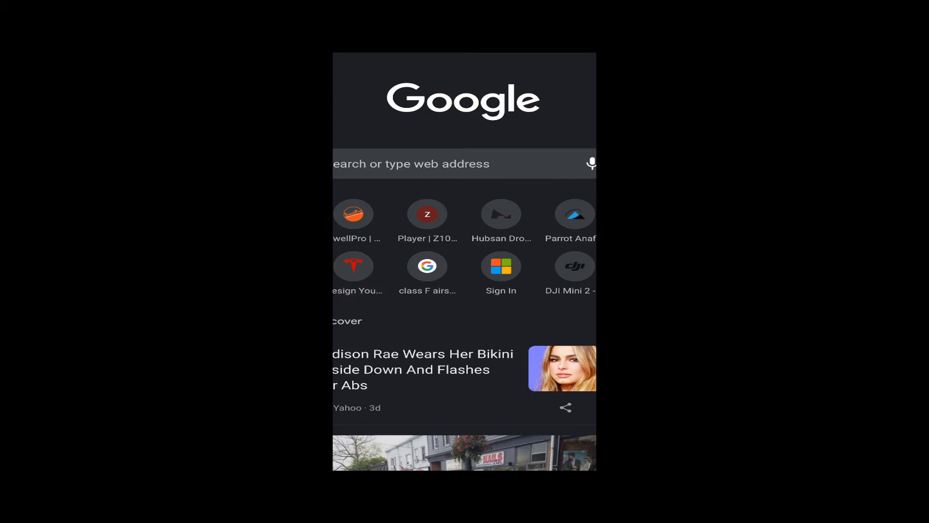
click(353, 214)
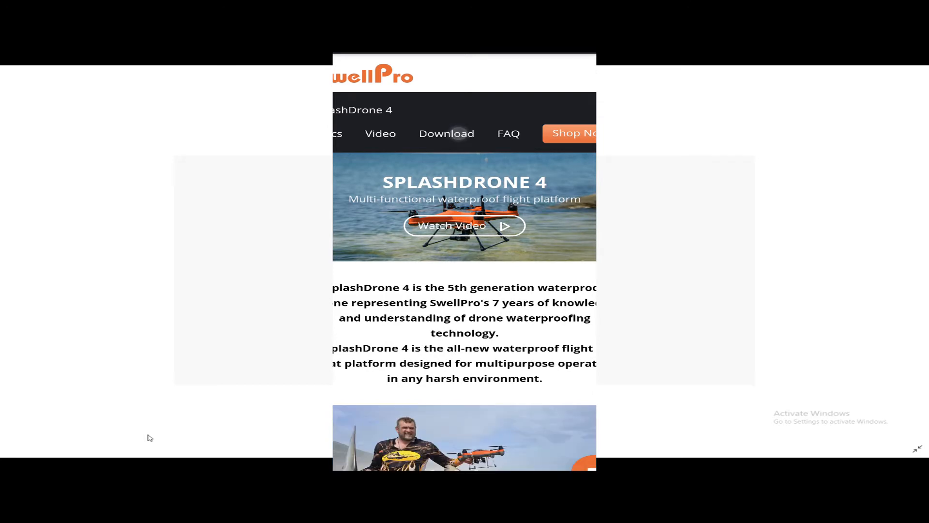
Jump to the SplashDrone 4 downloads section and scroll through the user guides and firmware list
click(446, 133)
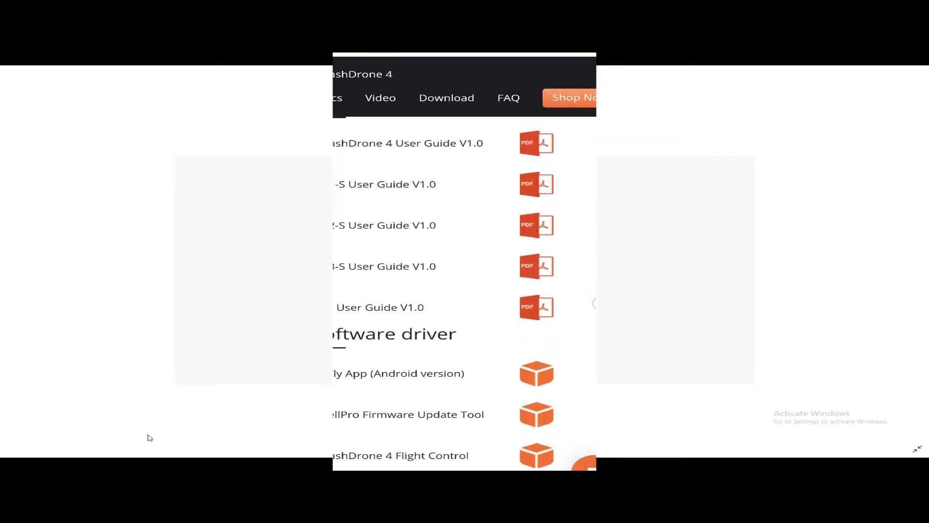
scroll(down, 3)
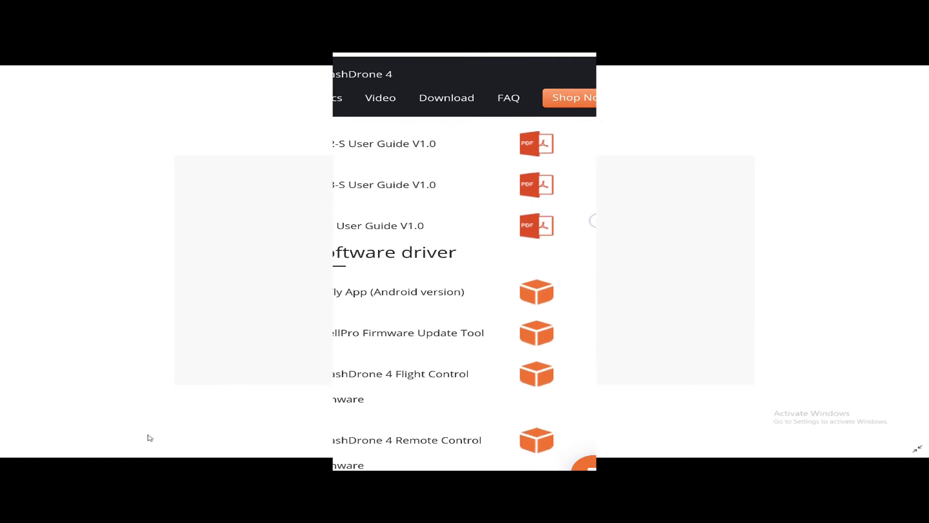
scroll(down, 3)
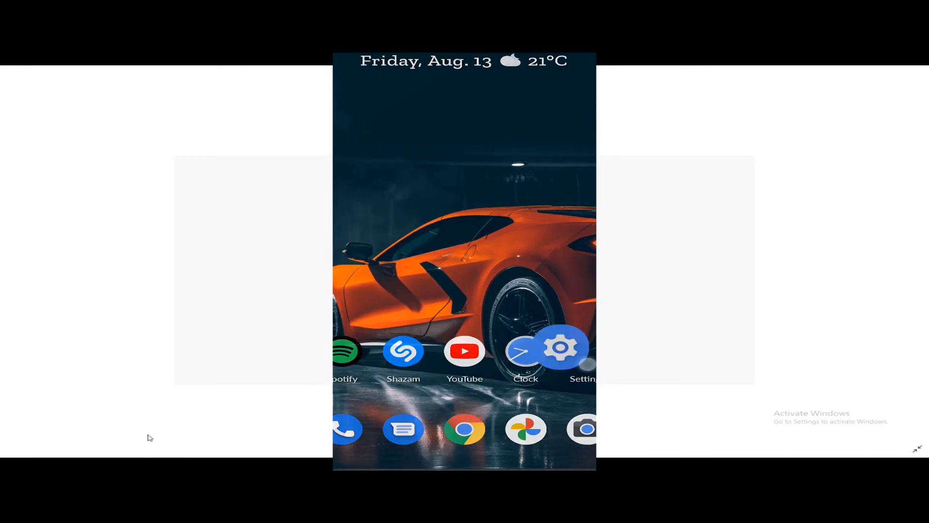
Open Android Settings and browse Storage to see folders like Download and DCIM
click(559, 348)
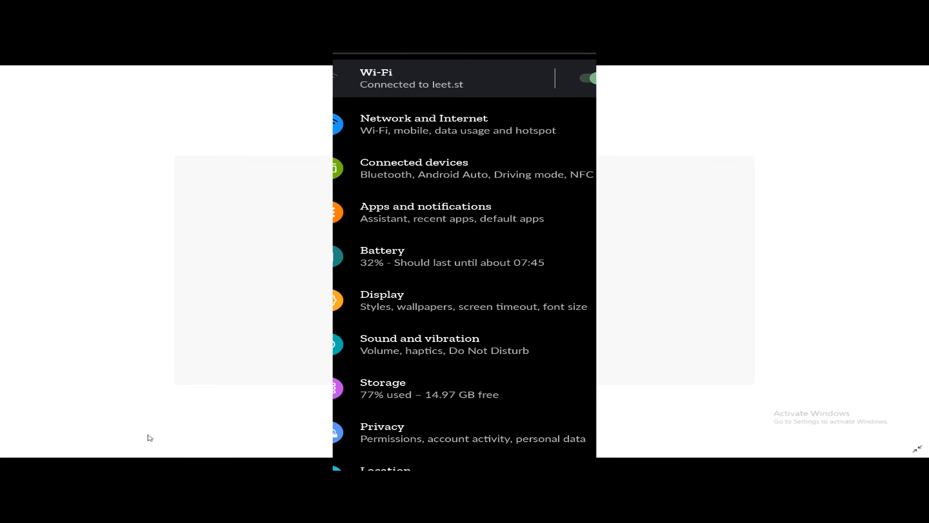
click(382, 388)
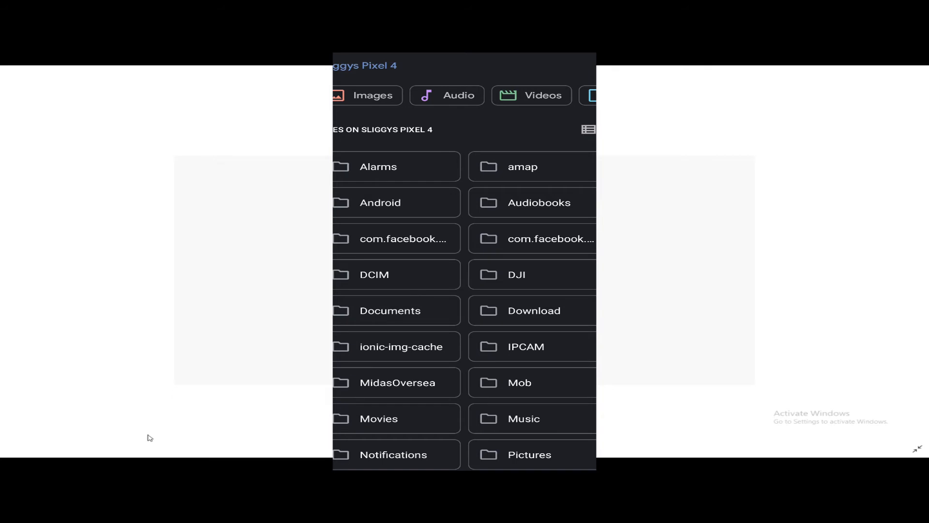
Open the Download folder and scroll to the cafe6f16a6-swellpro-releasev2270808.zip archive
click(534, 310)
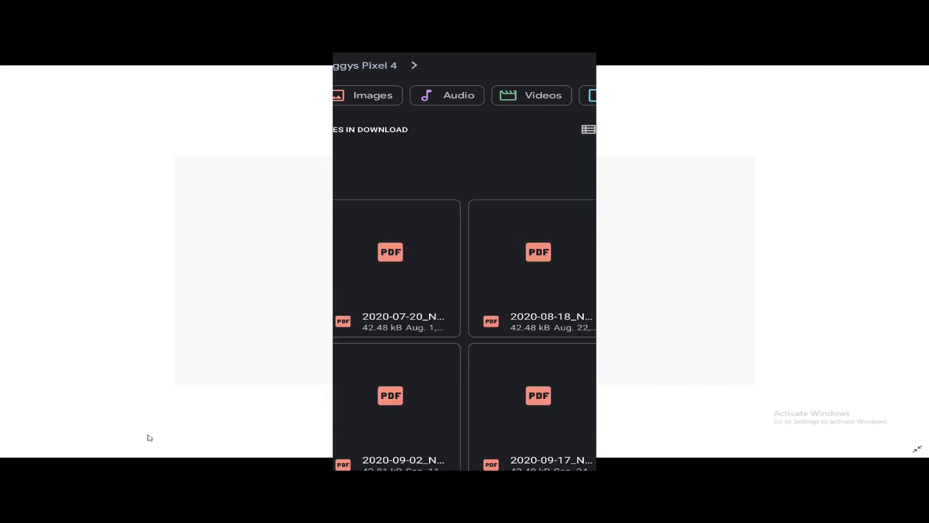
scroll(down, 3)
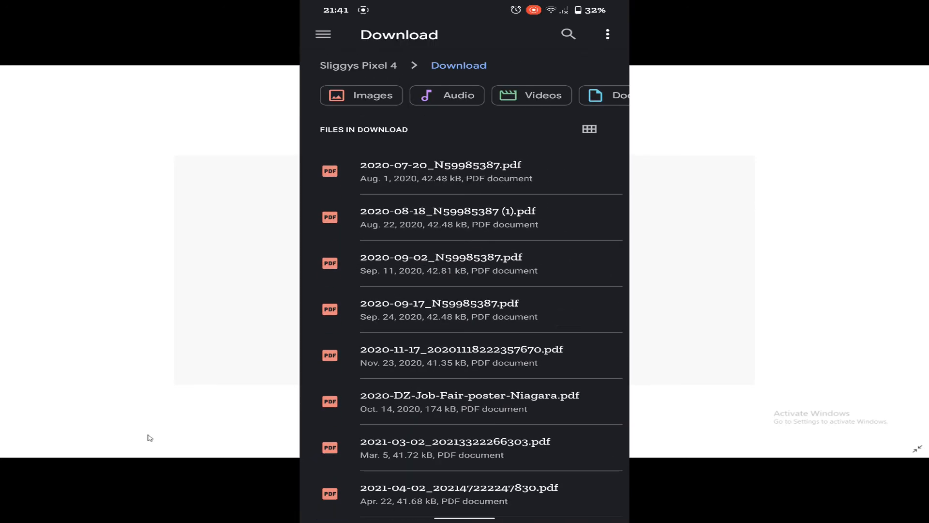
scroll(down, 3)
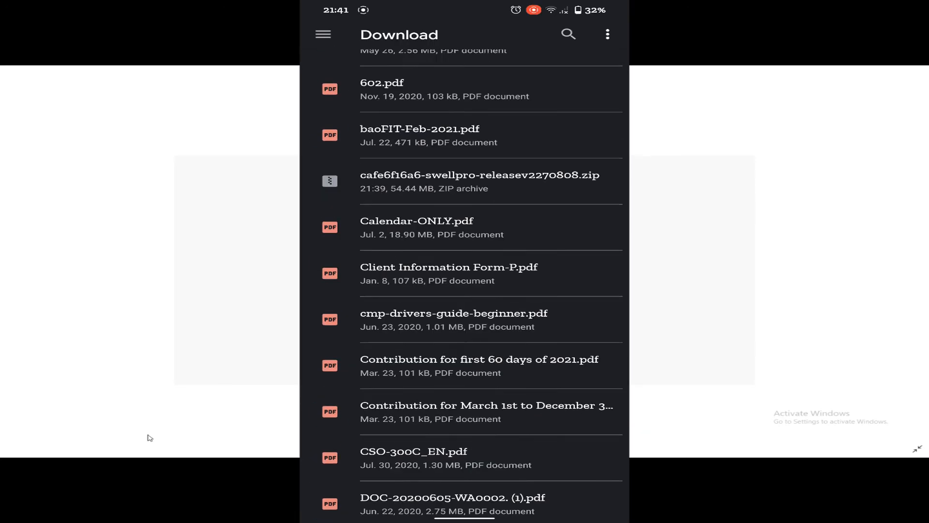